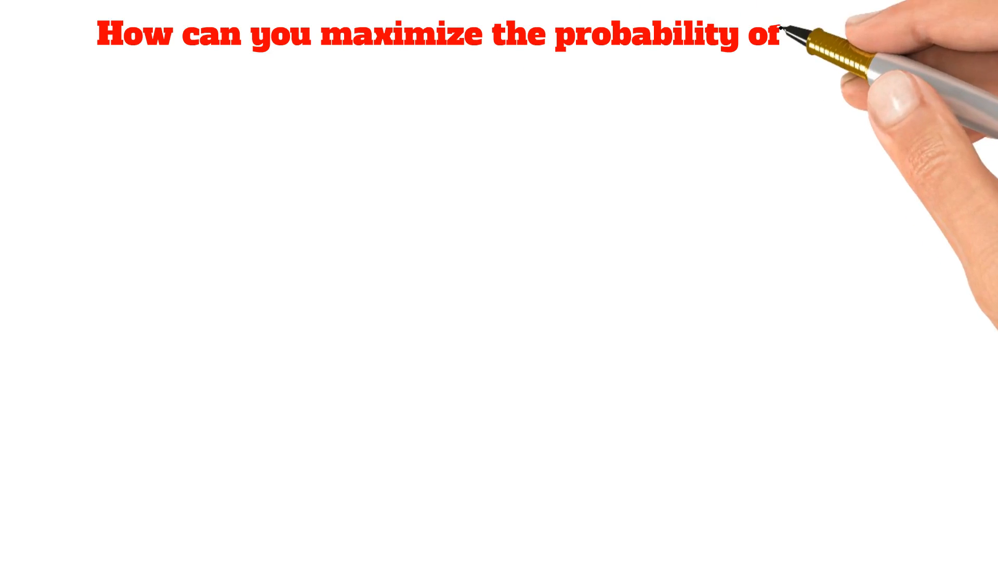
pyautogui.write('picking a red ma')
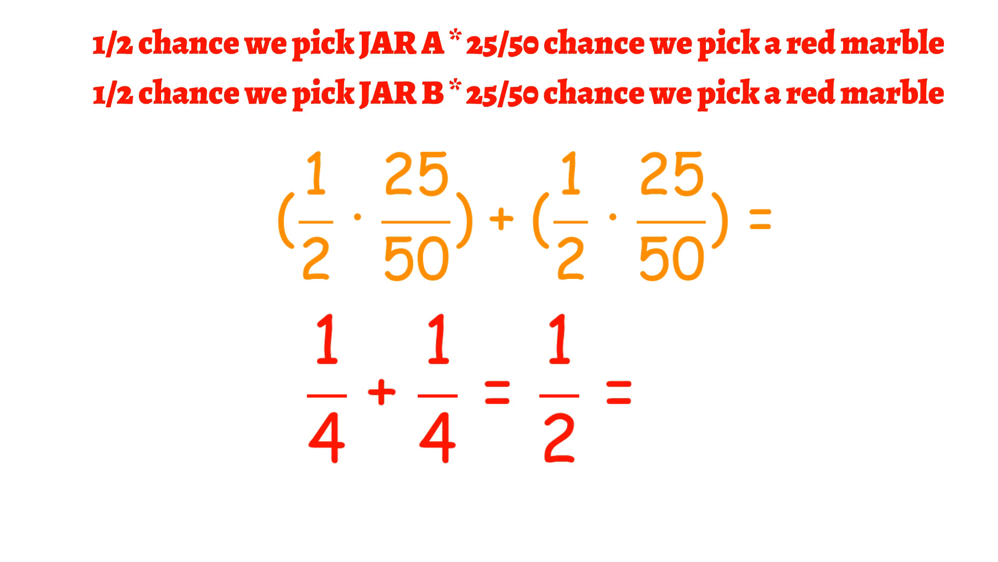
pyautogui.write('50%')
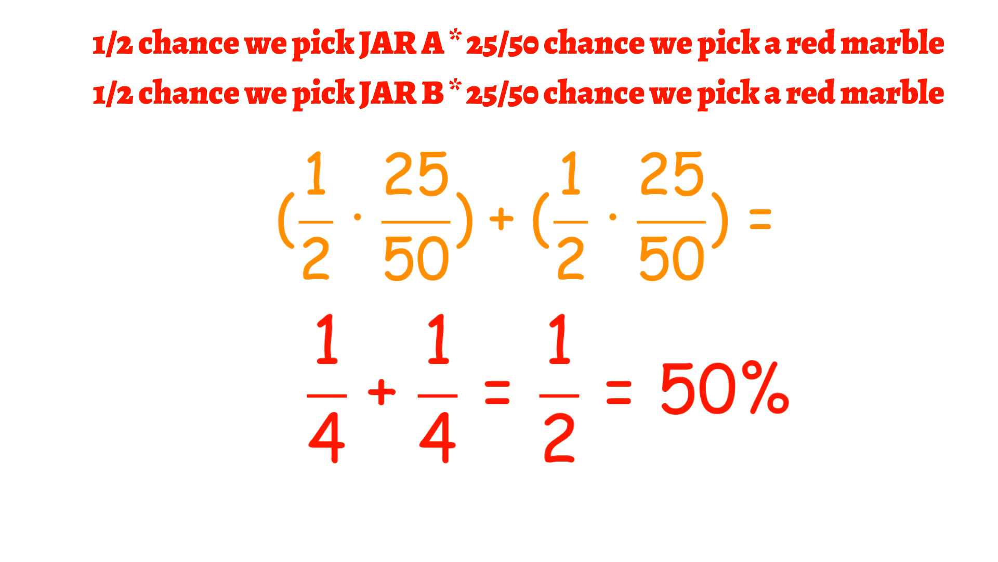